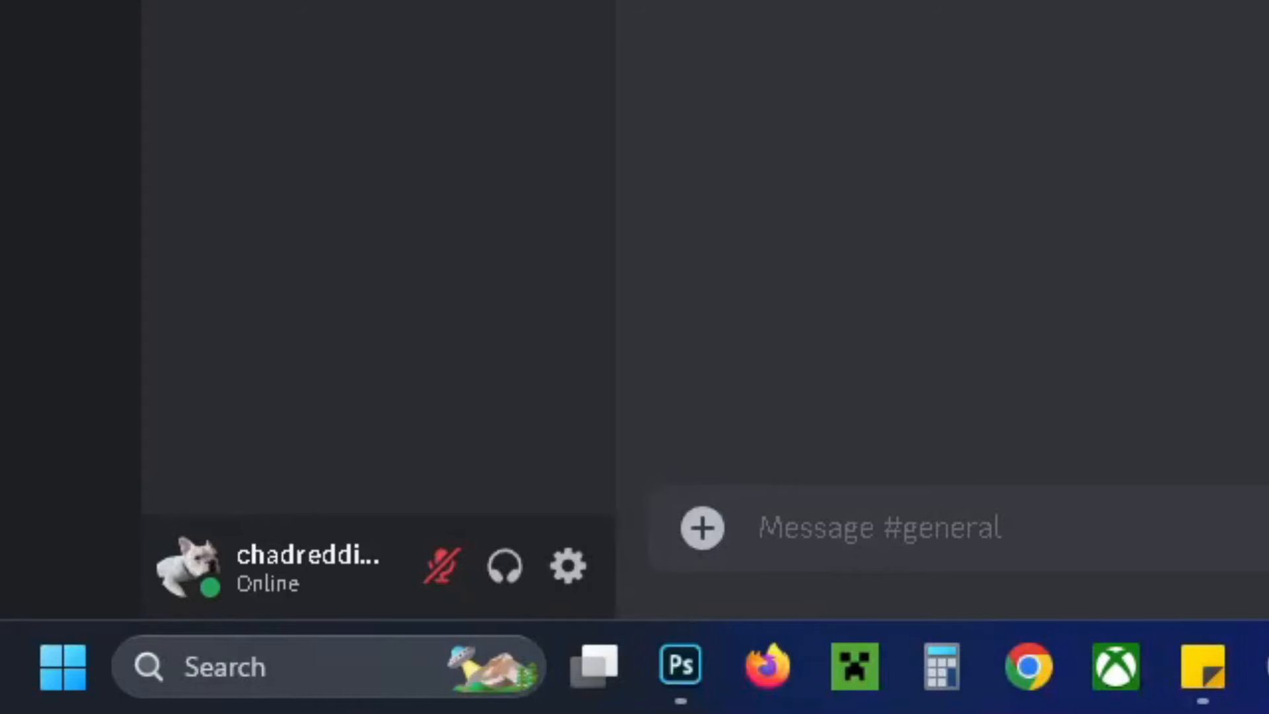
{"action": "mouse_move", "coordinate": [395, 479]}
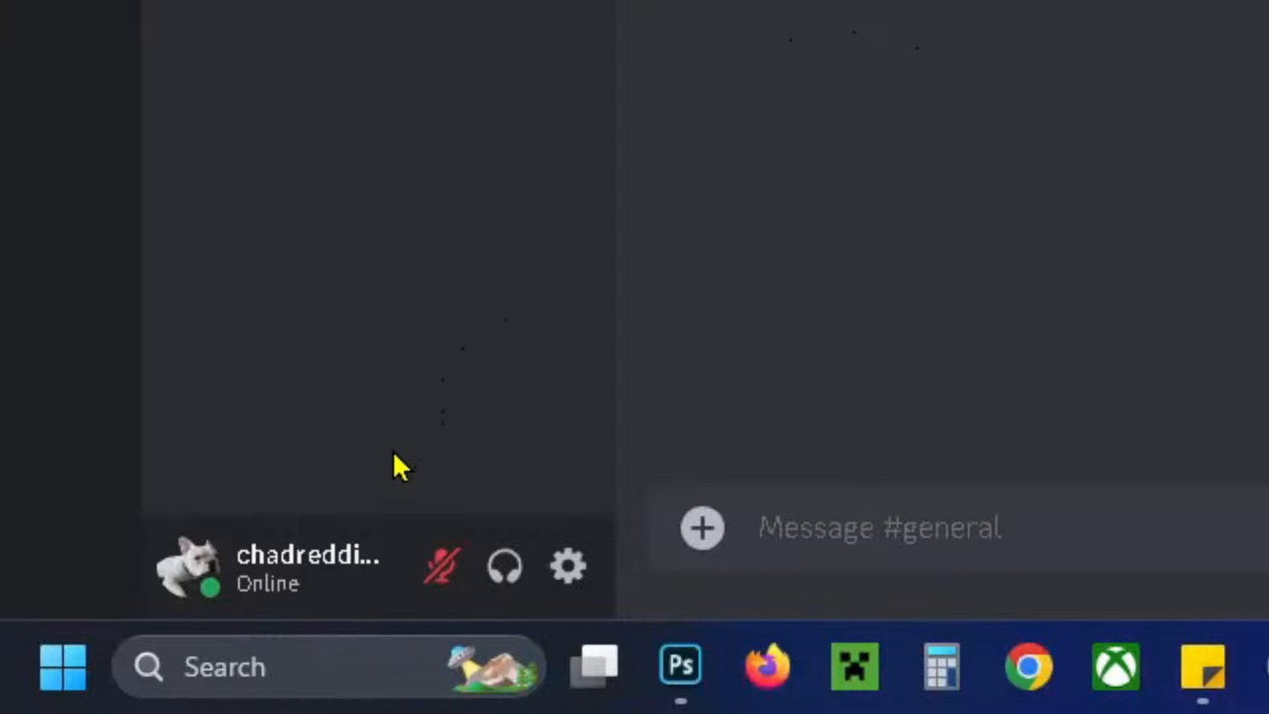
{"action": "mouse_move", "coordinate": [441, 574]}
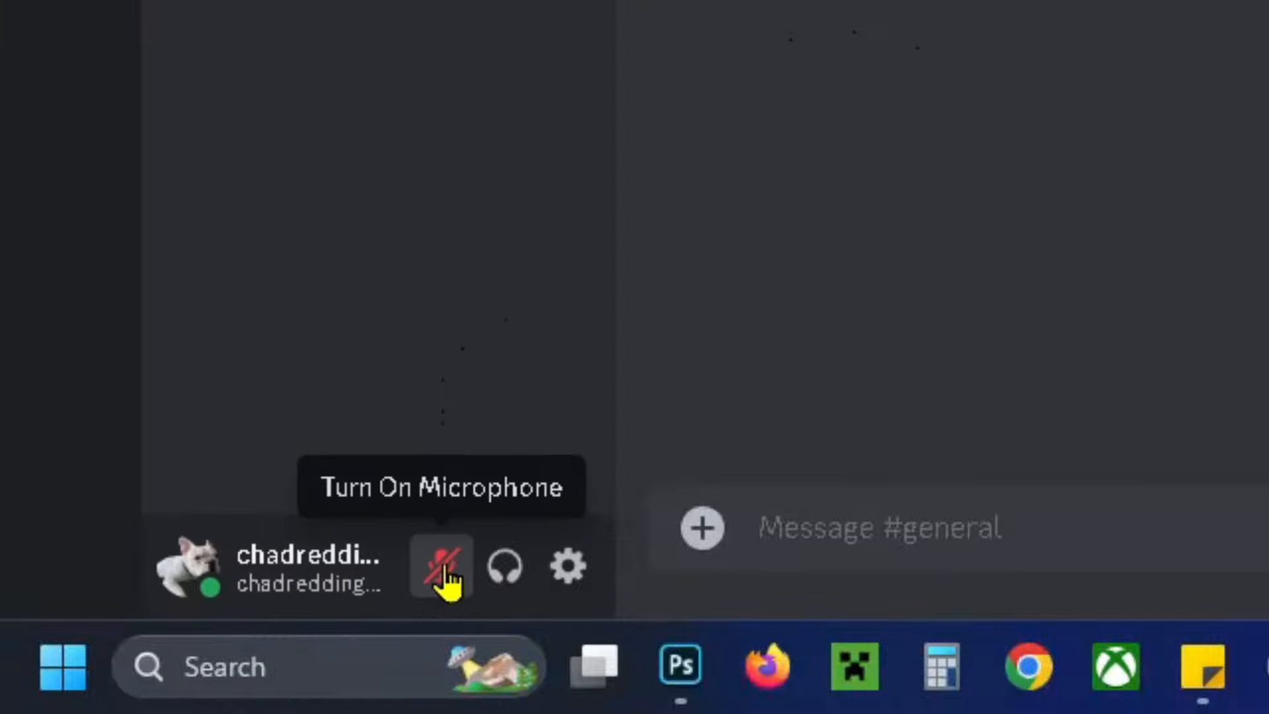
Unmute the microphone from the crossed-out mic icon next to the profile
{"action": "left_click", "coordinate": [443, 568]}
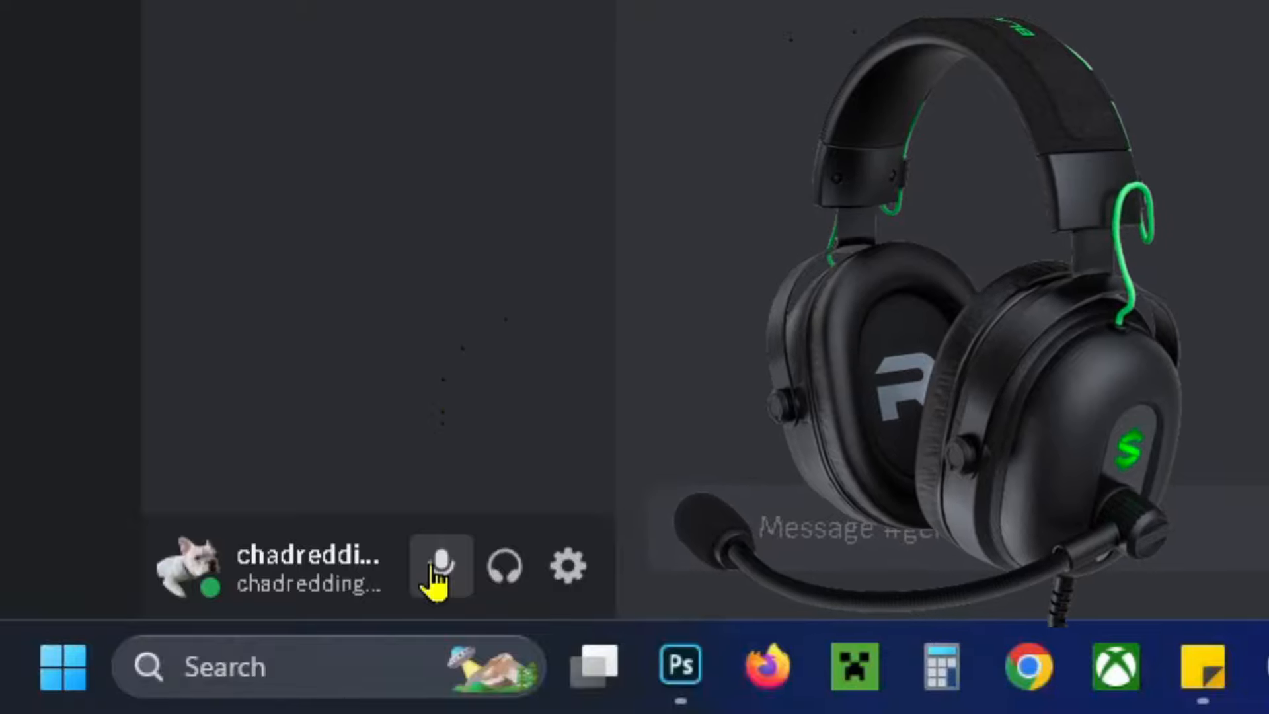
{"action": "mouse_move", "coordinate": [441, 570]}
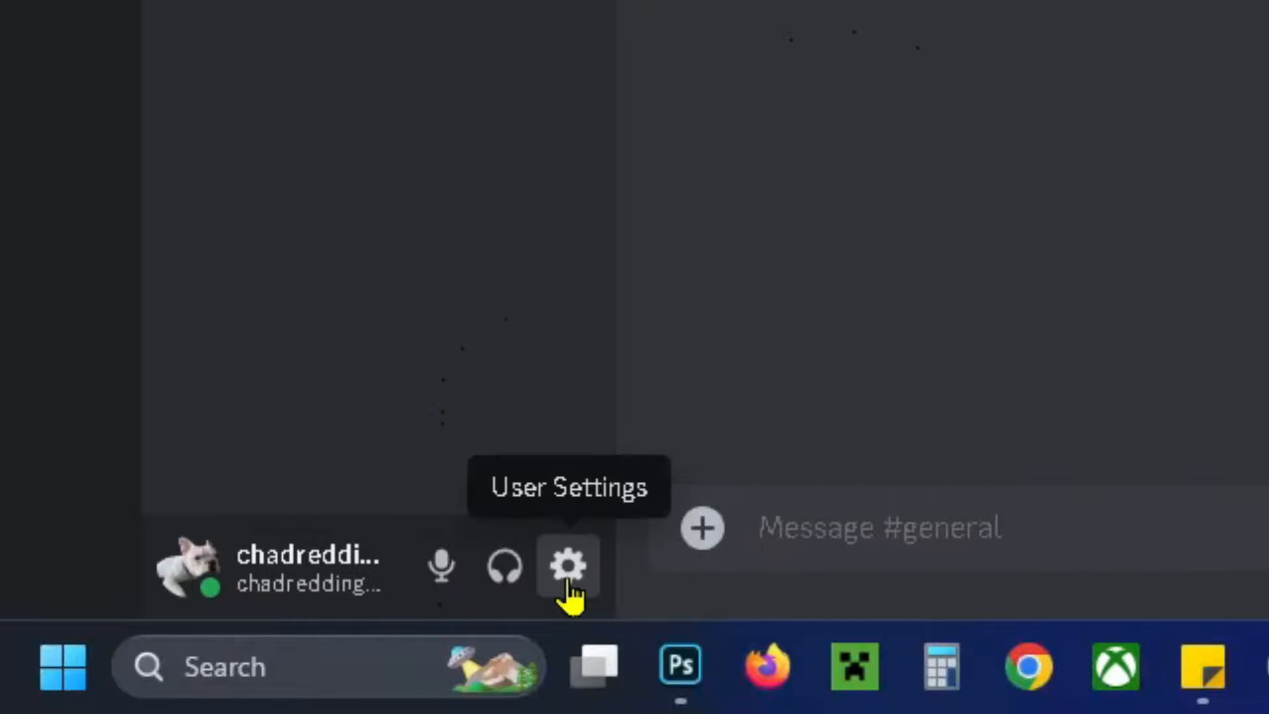
Reach Voice & Video in User Settings and review the Input Device dropdown, left at Default
{"action": "left_click", "coordinate": [568, 576]}
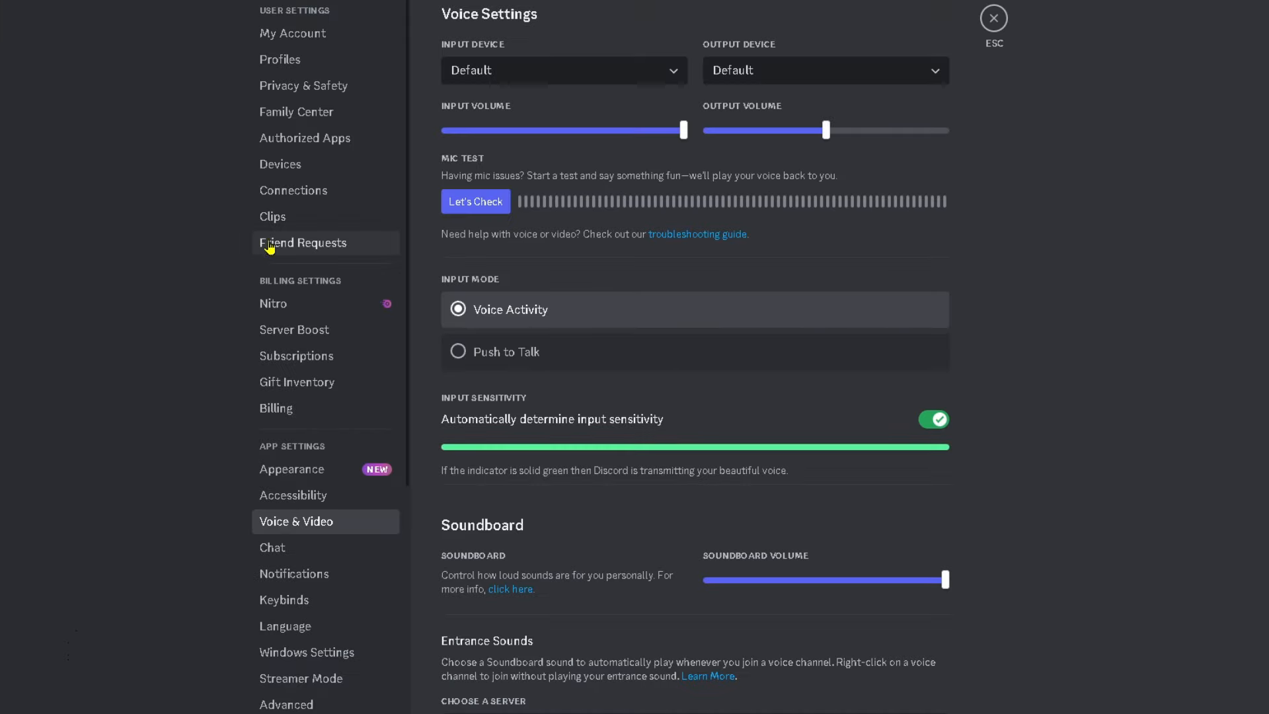
{"action": "scroll", "scroll_direction": "down", "scroll_amount": 3}
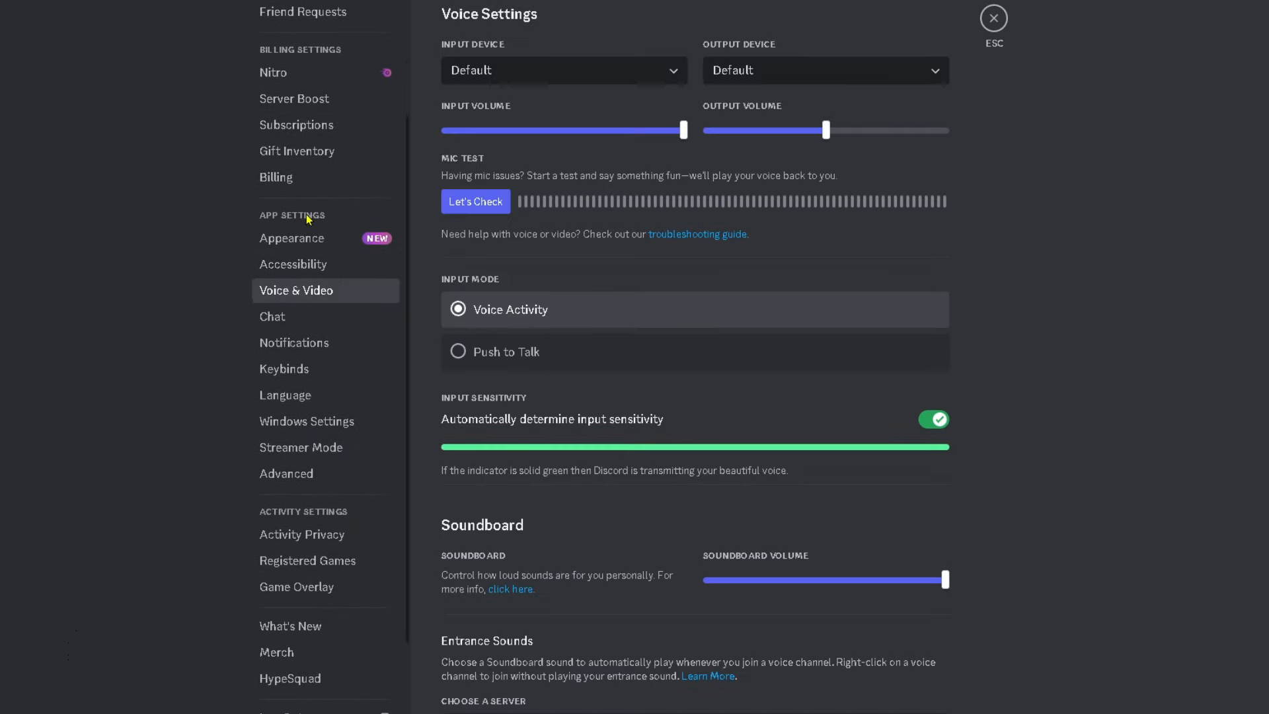
{"action": "mouse_move", "coordinate": [414, 292]}
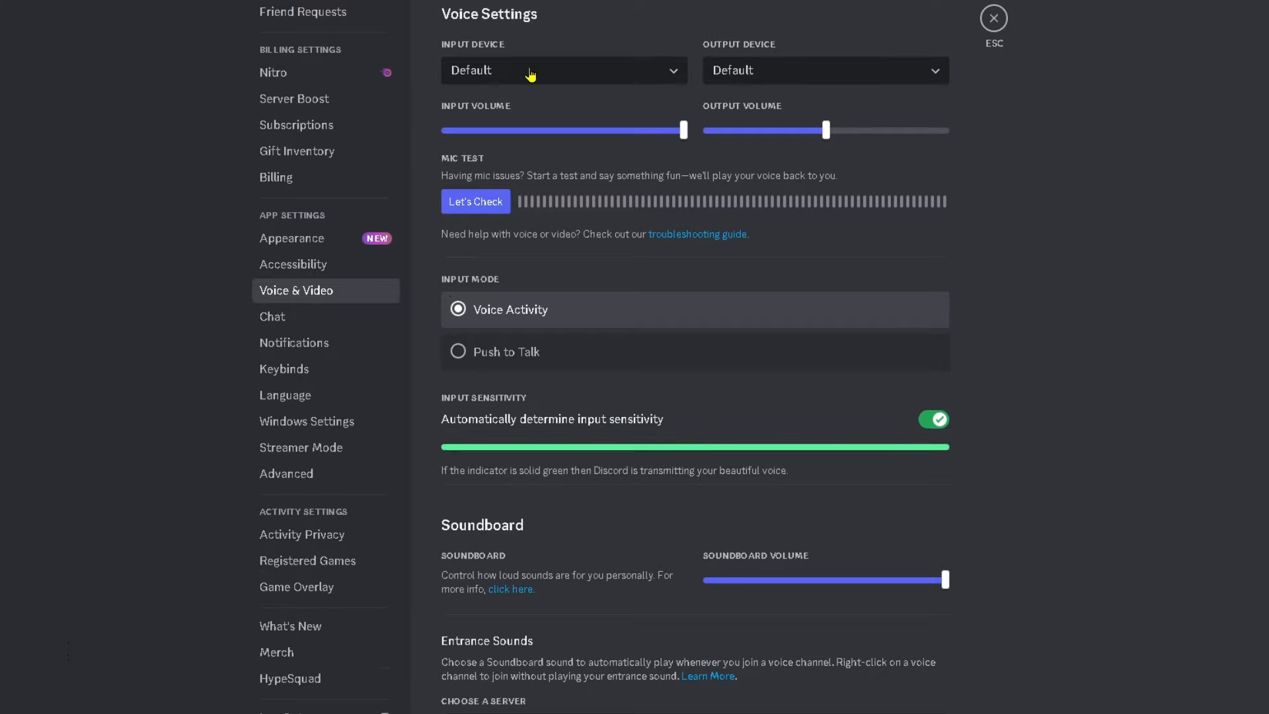
{"action": "left_click", "coordinate": [563, 70]}
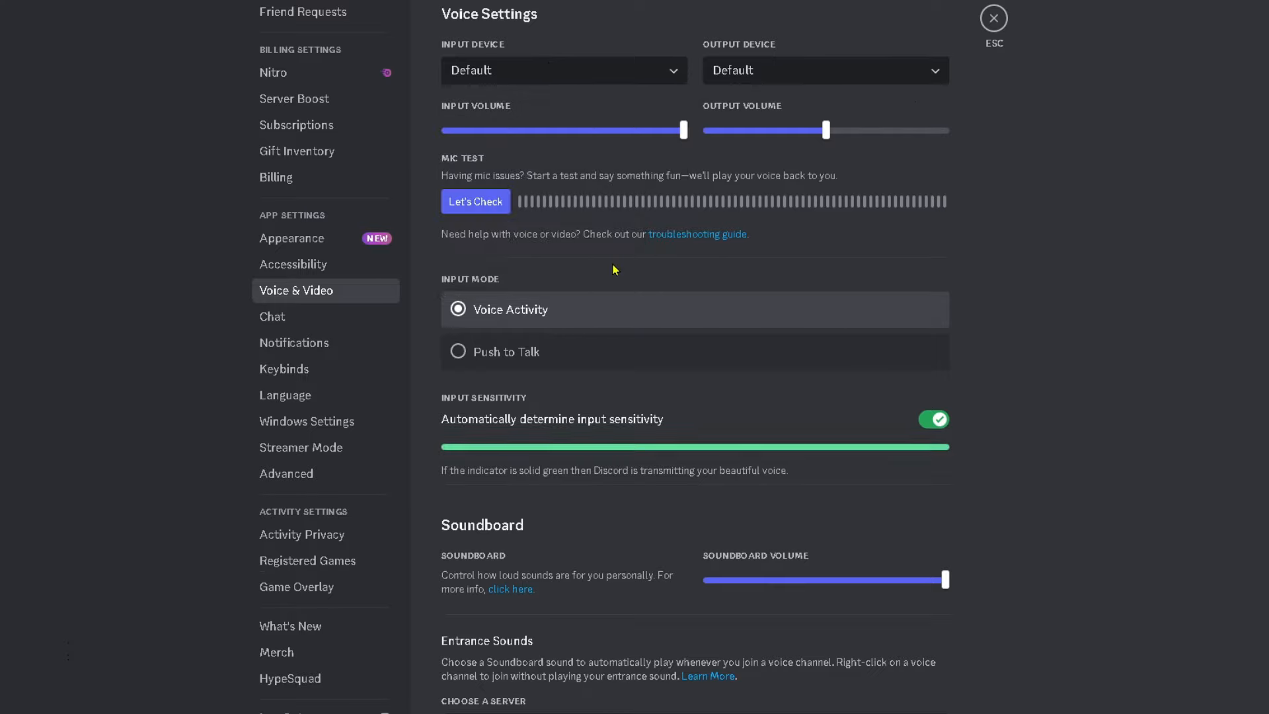
{"action": "left_click", "coordinate": [476, 201]}
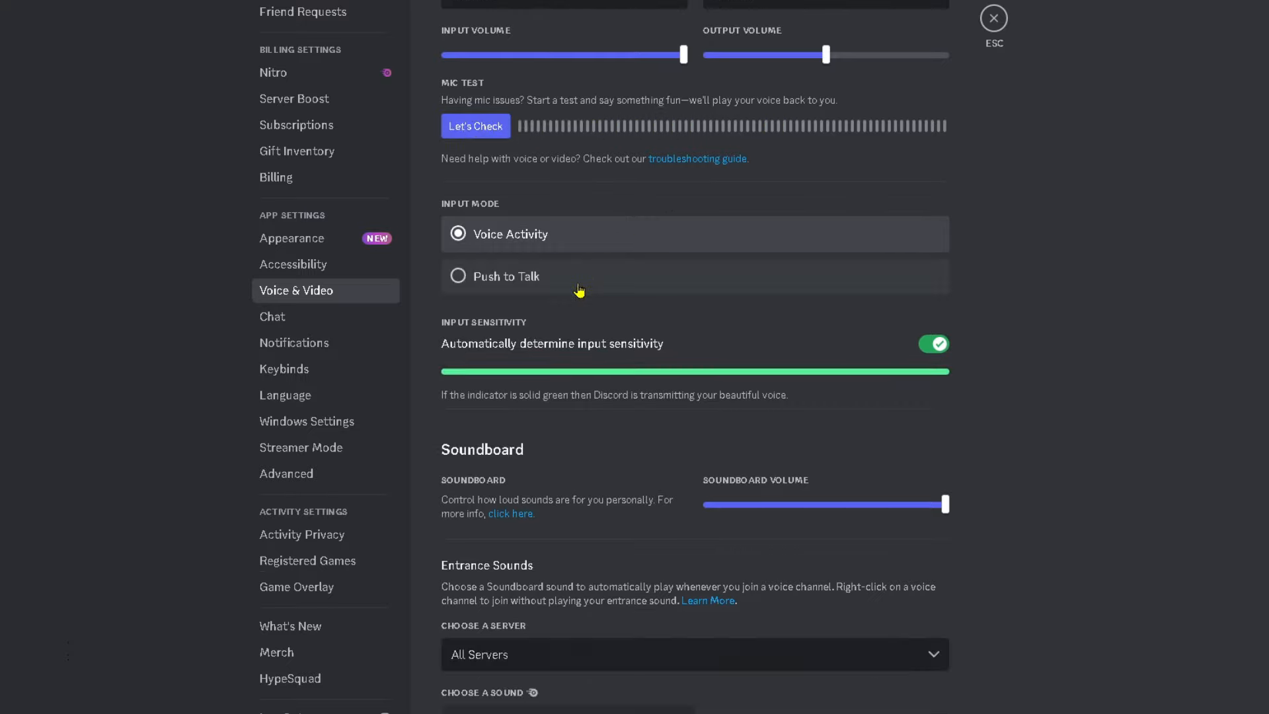
{"action": "mouse_move", "coordinate": [551, 238]}
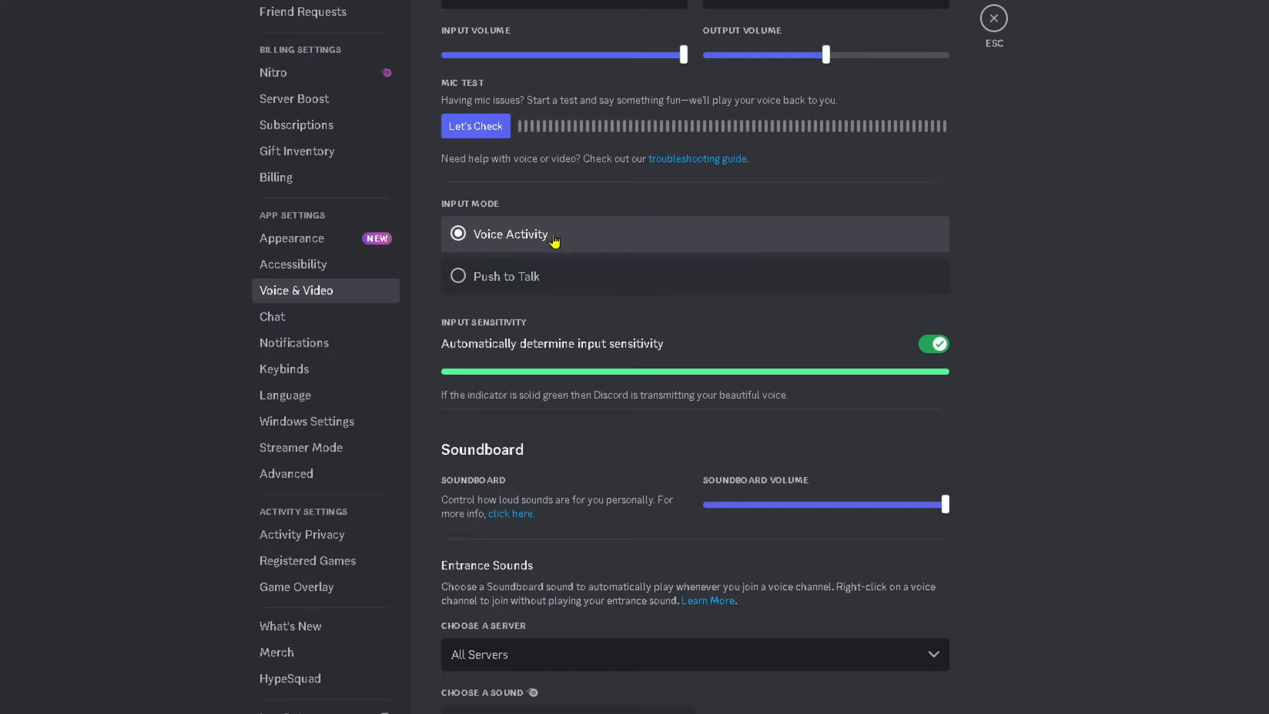
{"action": "mouse_move", "coordinate": [526, 284]}
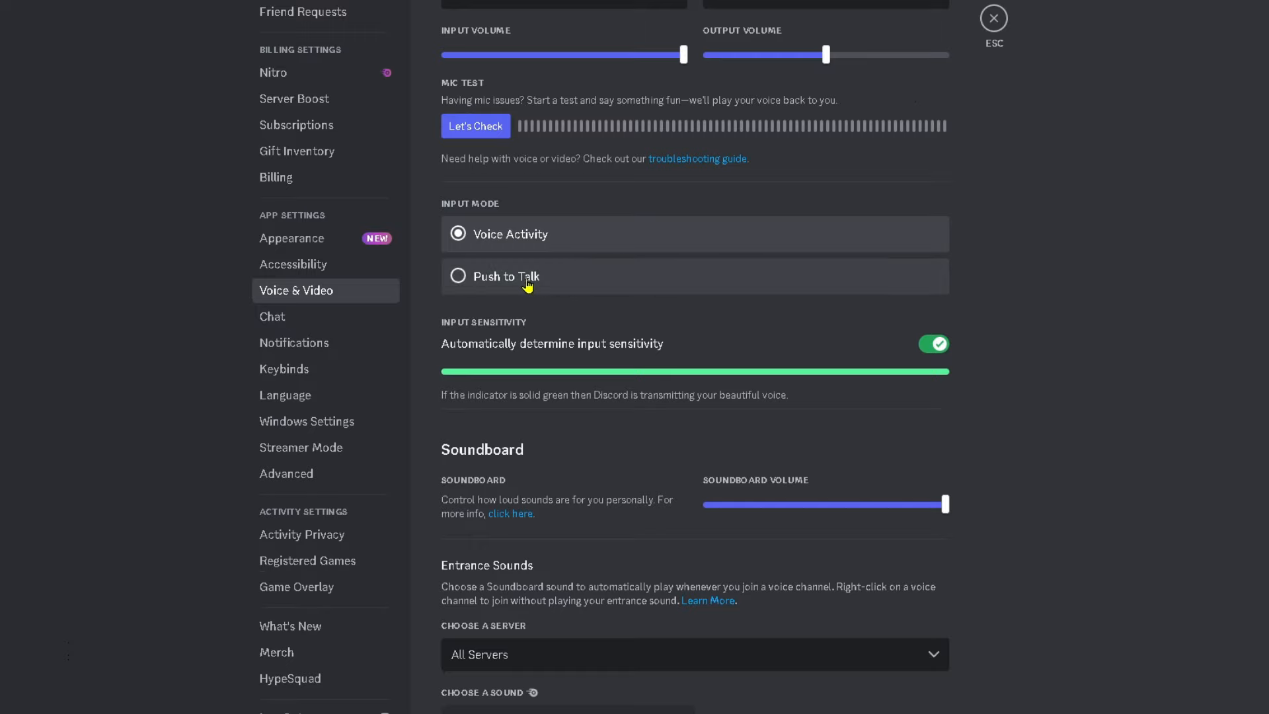
{"action": "left_click", "coordinate": [457, 276]}
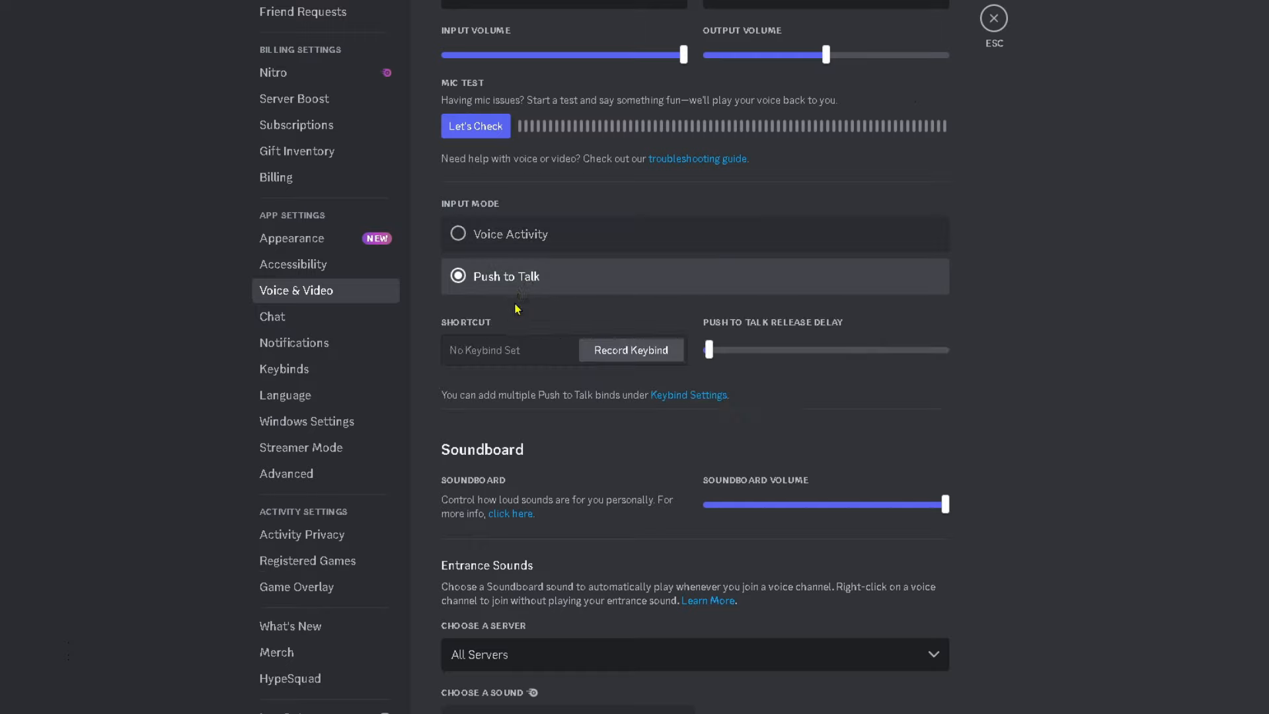
{"action": "mouse_move", "coordinate": [528, 354]}
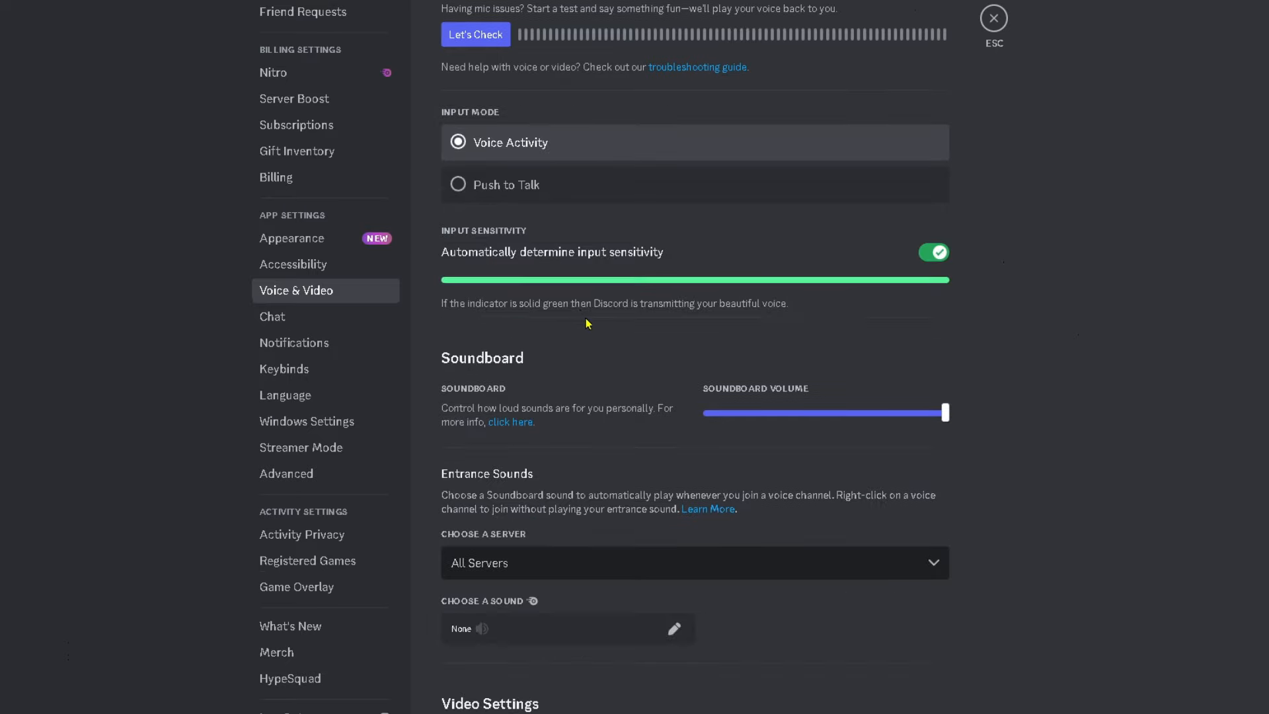
{"action": "mouse_move", "coordinate": [698, 284]}
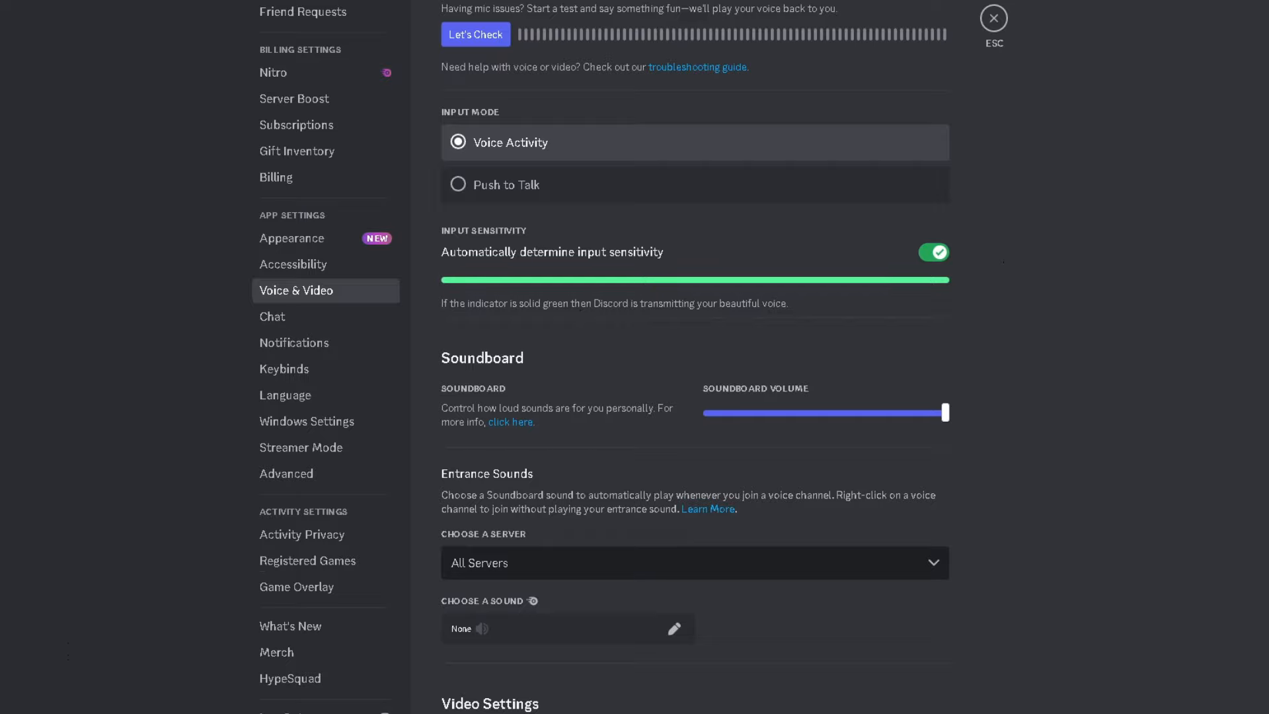
Scroll down through the Advanced voice processing section where Advanced Voice Activity is off
{"action": "scroll", "scroll_direction": "down", "scroll_amount": 3}
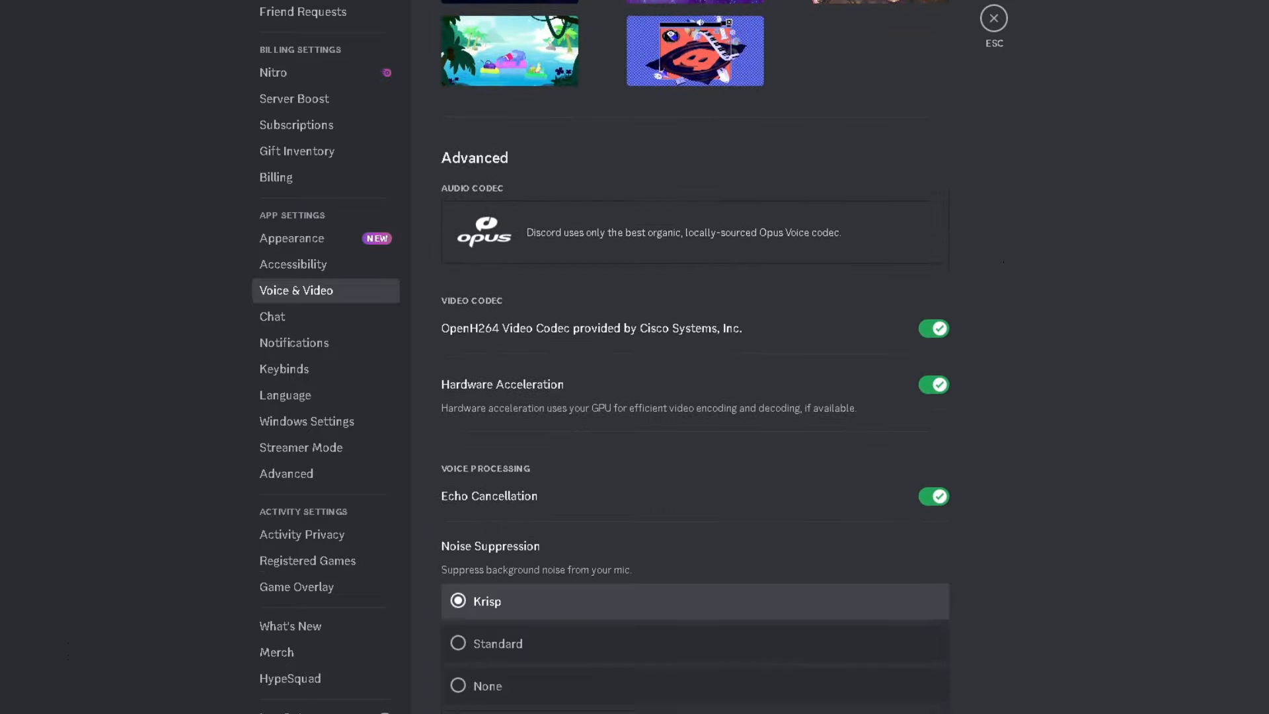
{"action": "scroll", "scroll_direction": "down", "scroll_amount": 3}
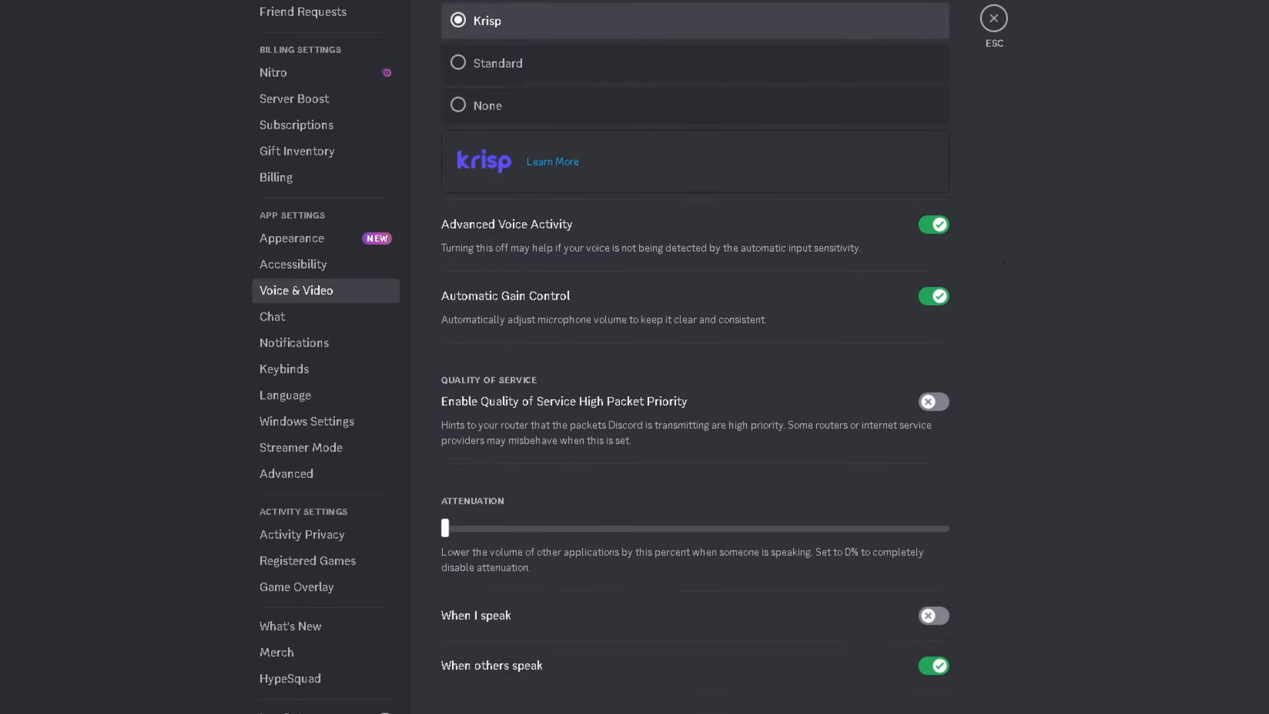
{"action": "mouse_move", "coordinate": [560, 236]}
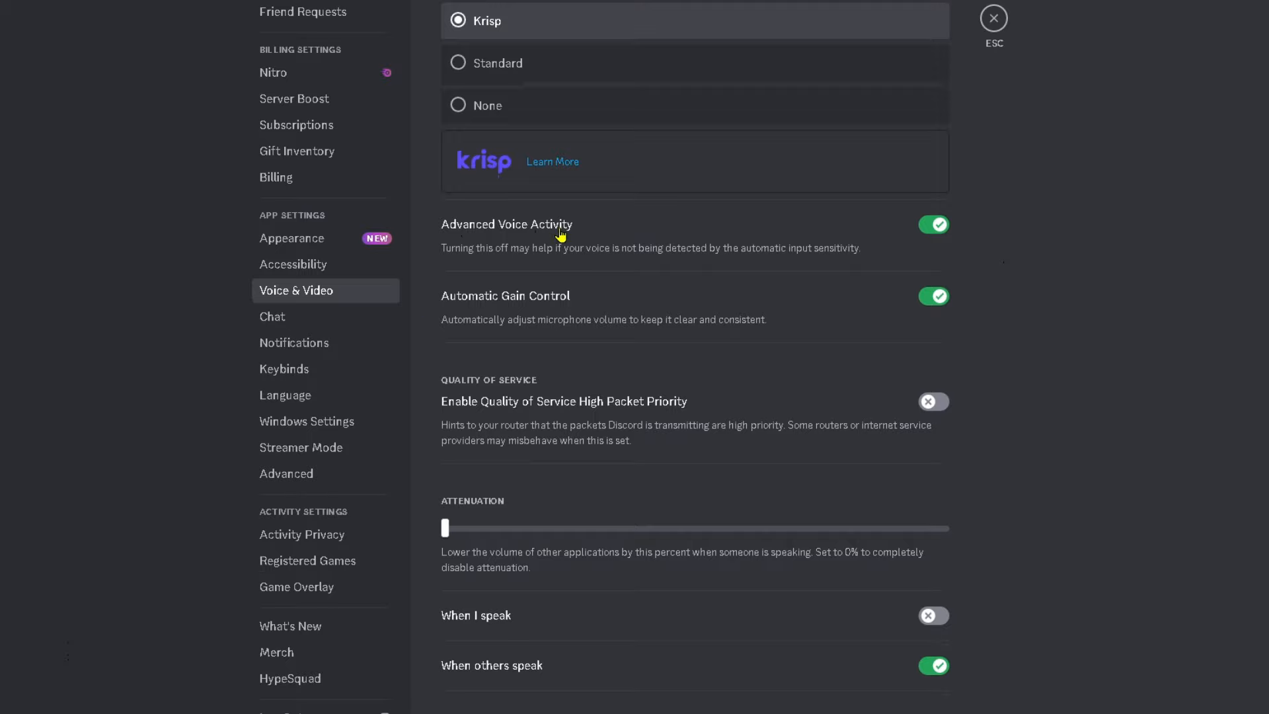
{"action": "mouse_move", "coordinate": [627, 264]}
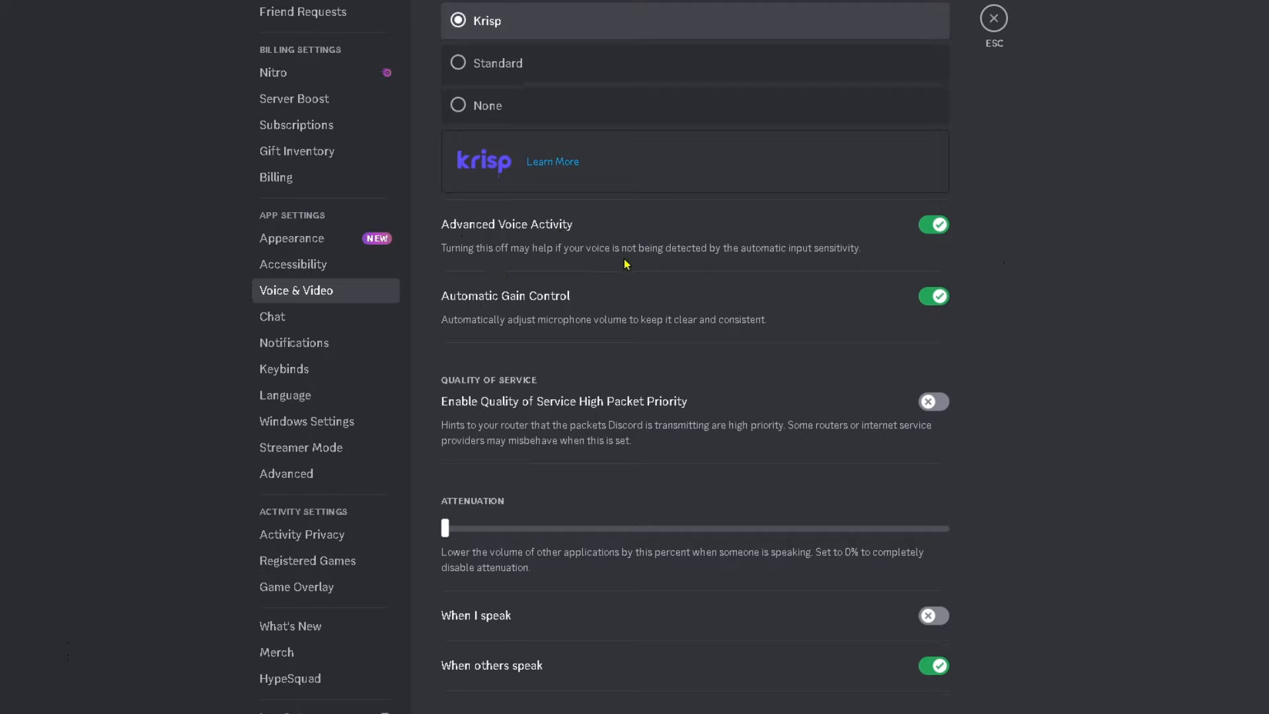
{"action": "mouse_move", "coordinate": [767, 263]}
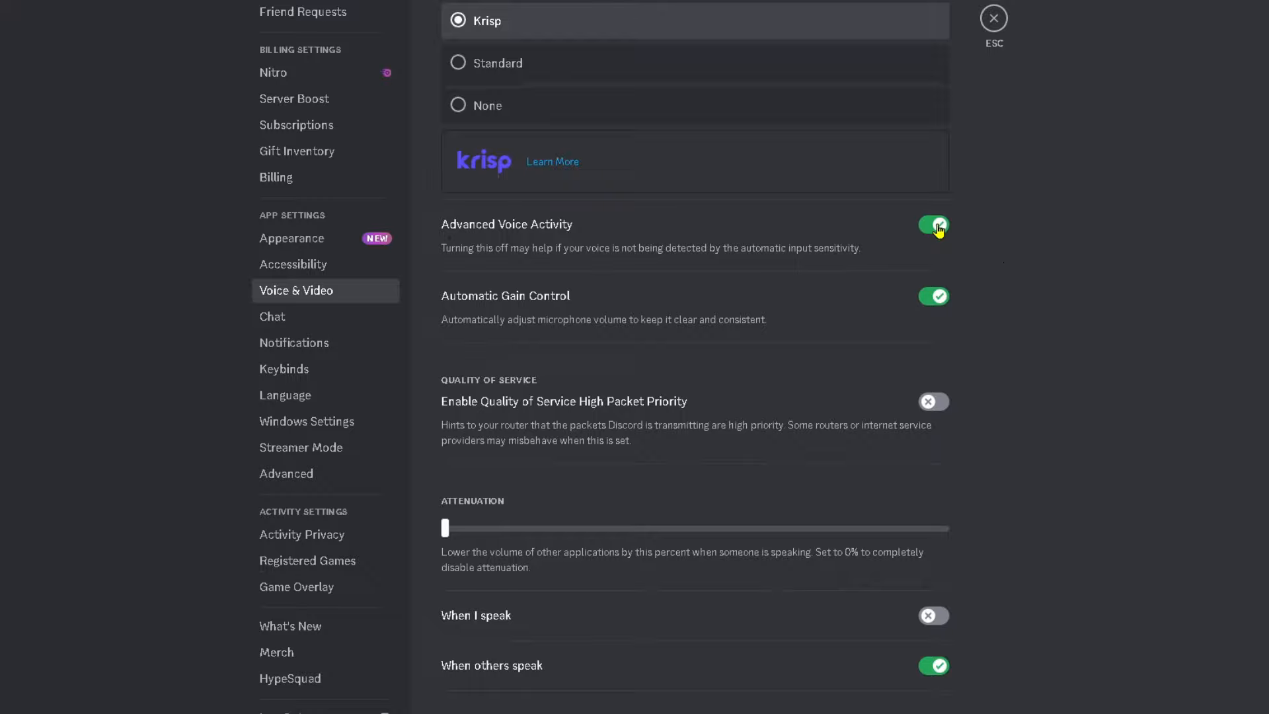
{"action": "scroll", "scroll_direction": "down", "scroll_amount": 3}
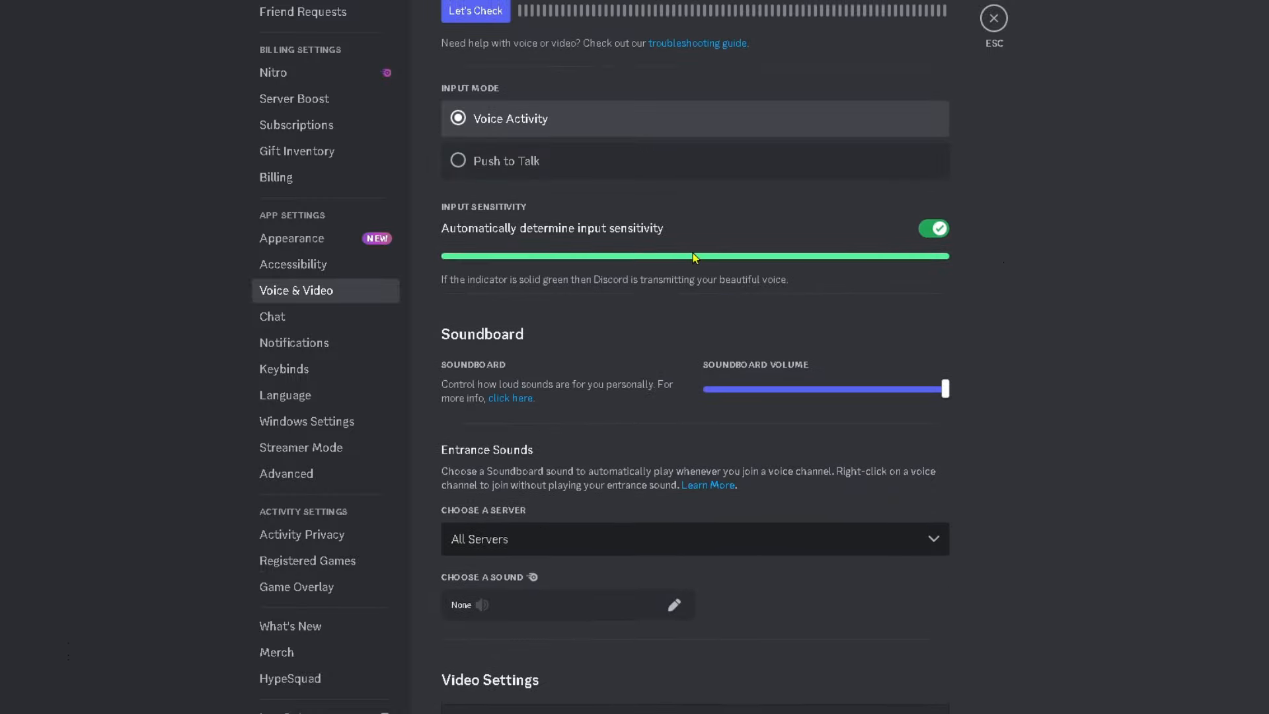
{"action": "mouse_move", "coordinate": [727, 261]}
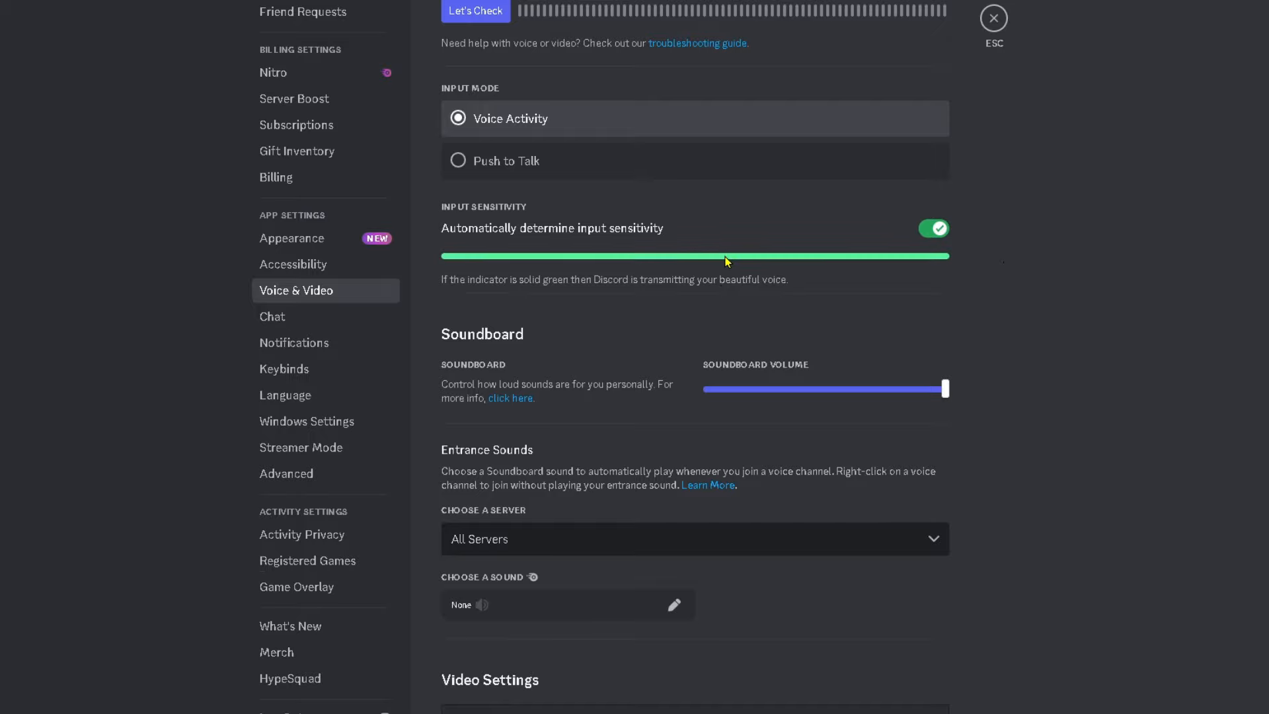
{"action": "scroll", "scroll_direction": "down", "scroll_amount": 3}
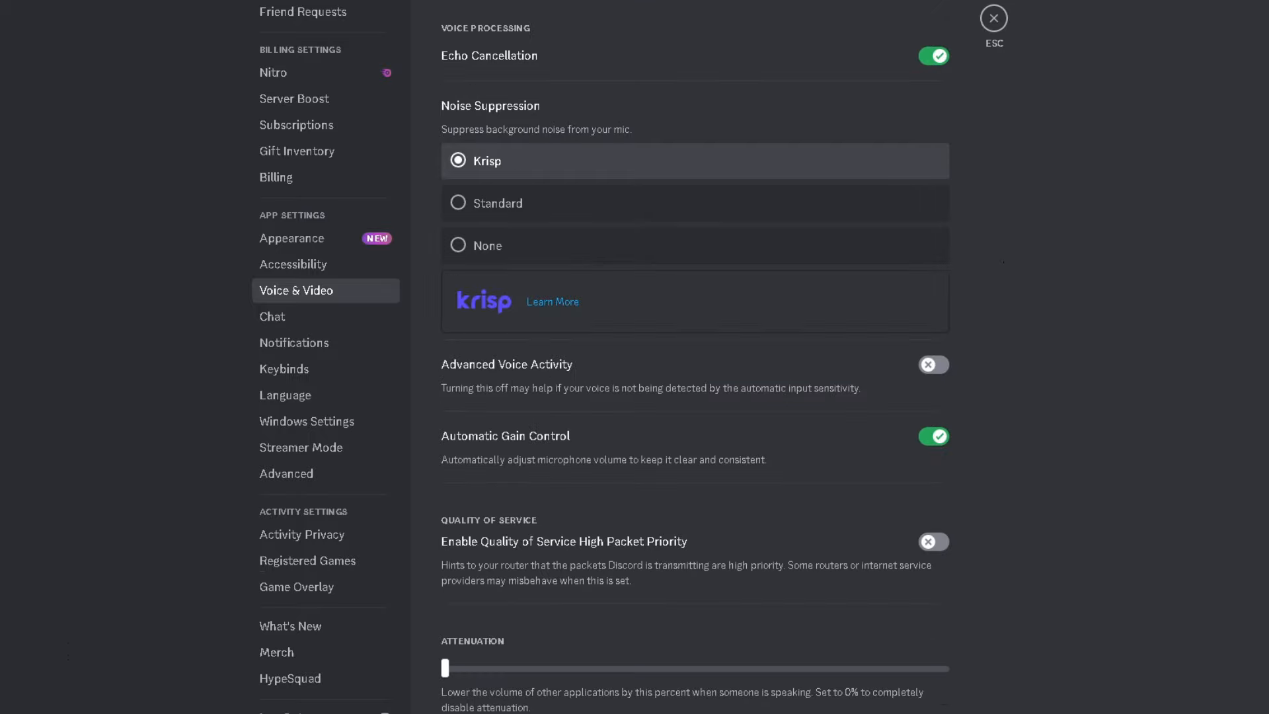
Verify in the Windows volume mixer that the input device is Wave Link Stream (Elgato Wave:XLR)
{"action": "scroll", "scroll_direction": "down", "scroll_amount": 3}
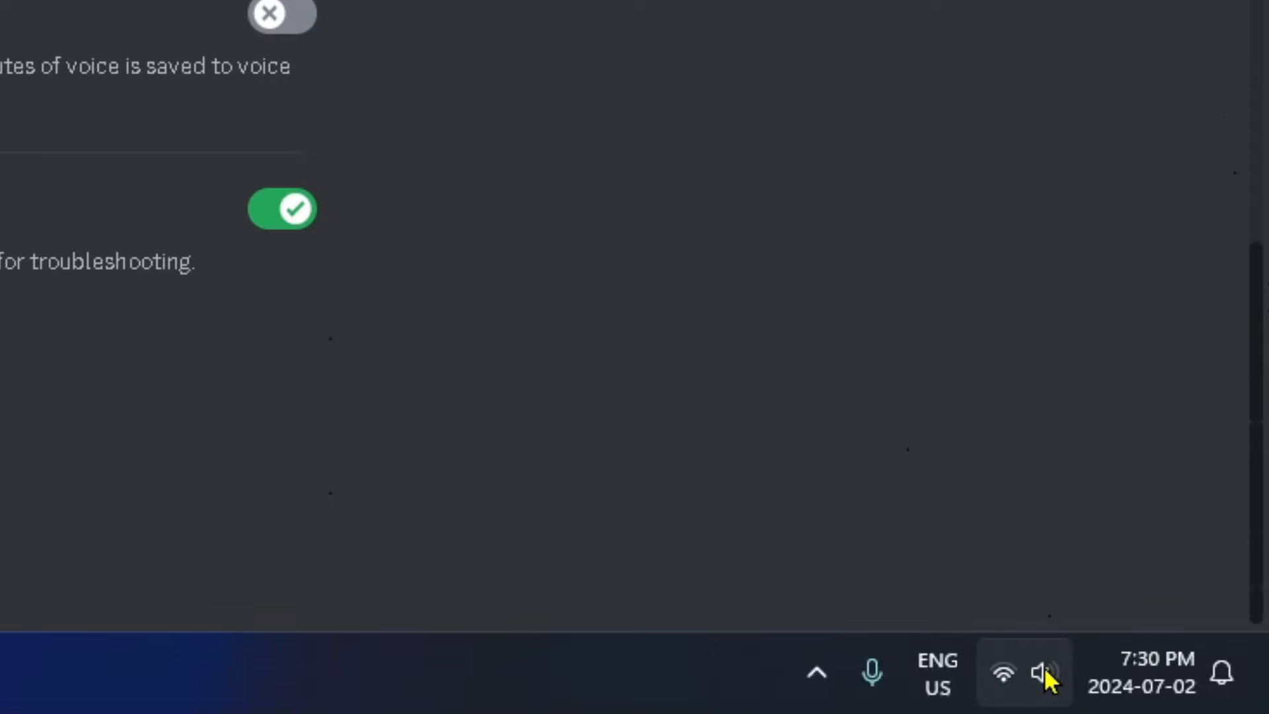
{"action": "right_click", "coordinate": [1041, 671]}
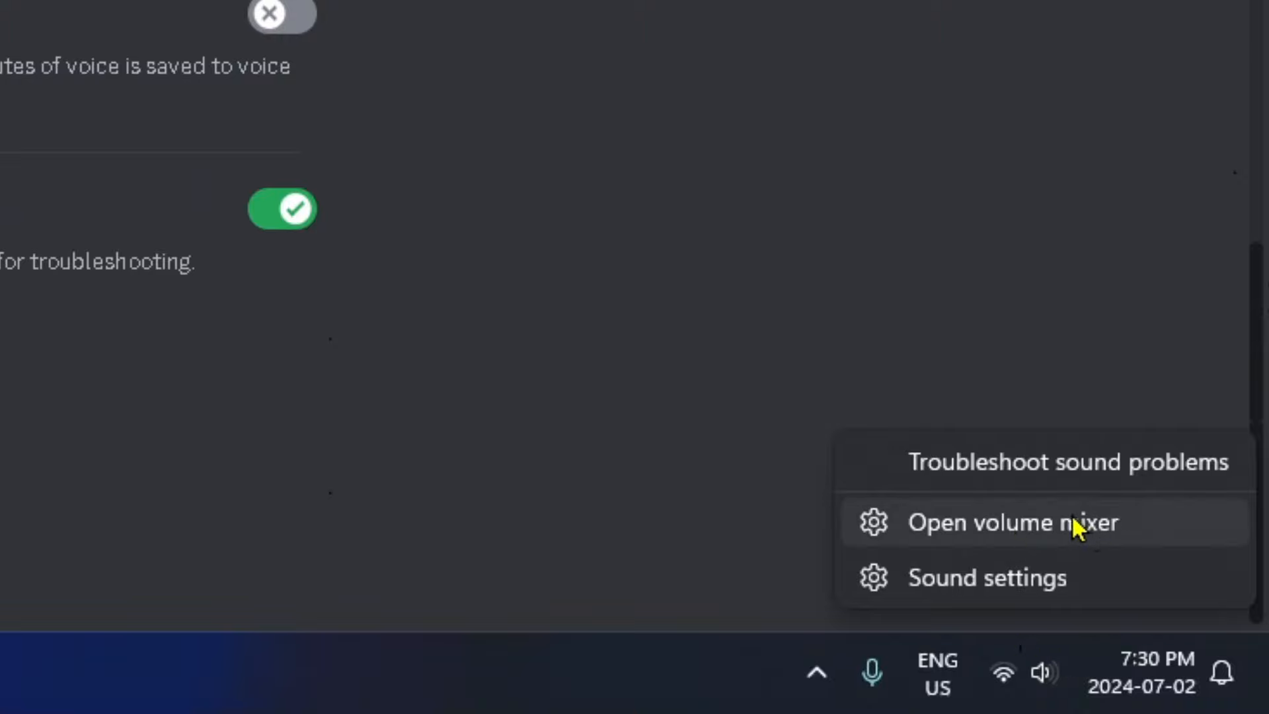
{"action": "left_click", "coordinate": [1015, 523]}
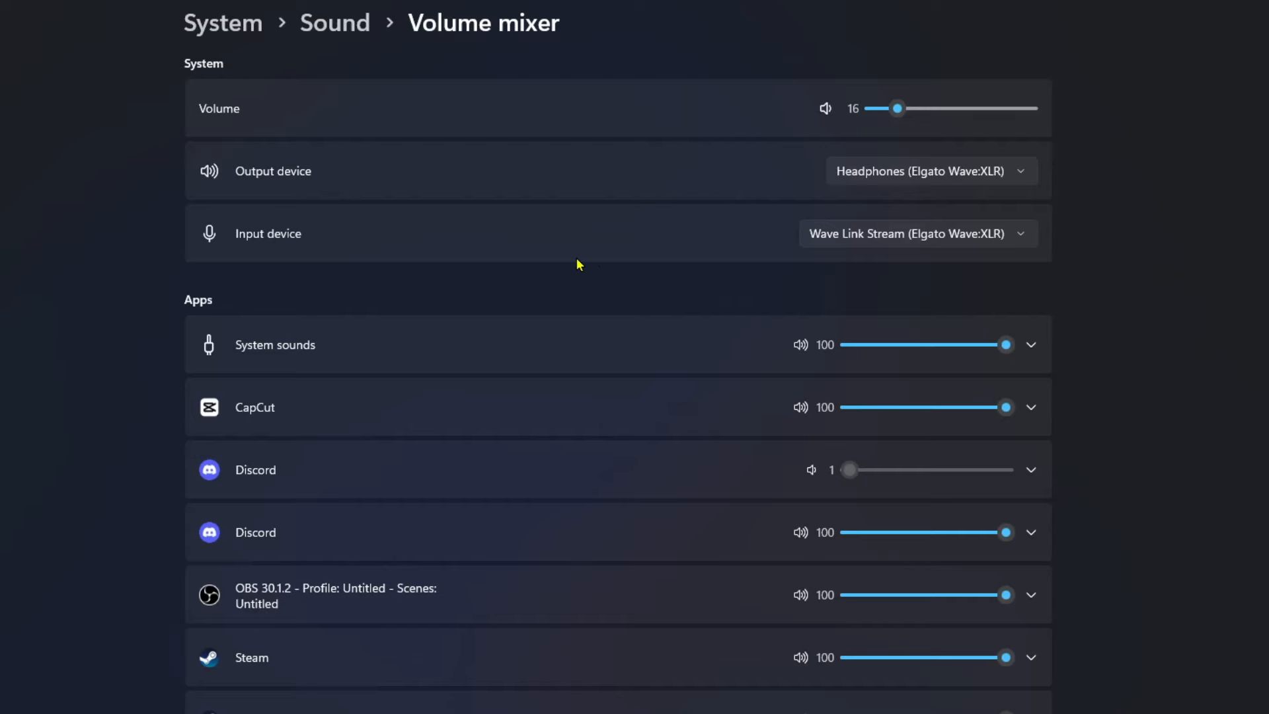
{"action": "mouse_move", "coordinate": [865, 238]}
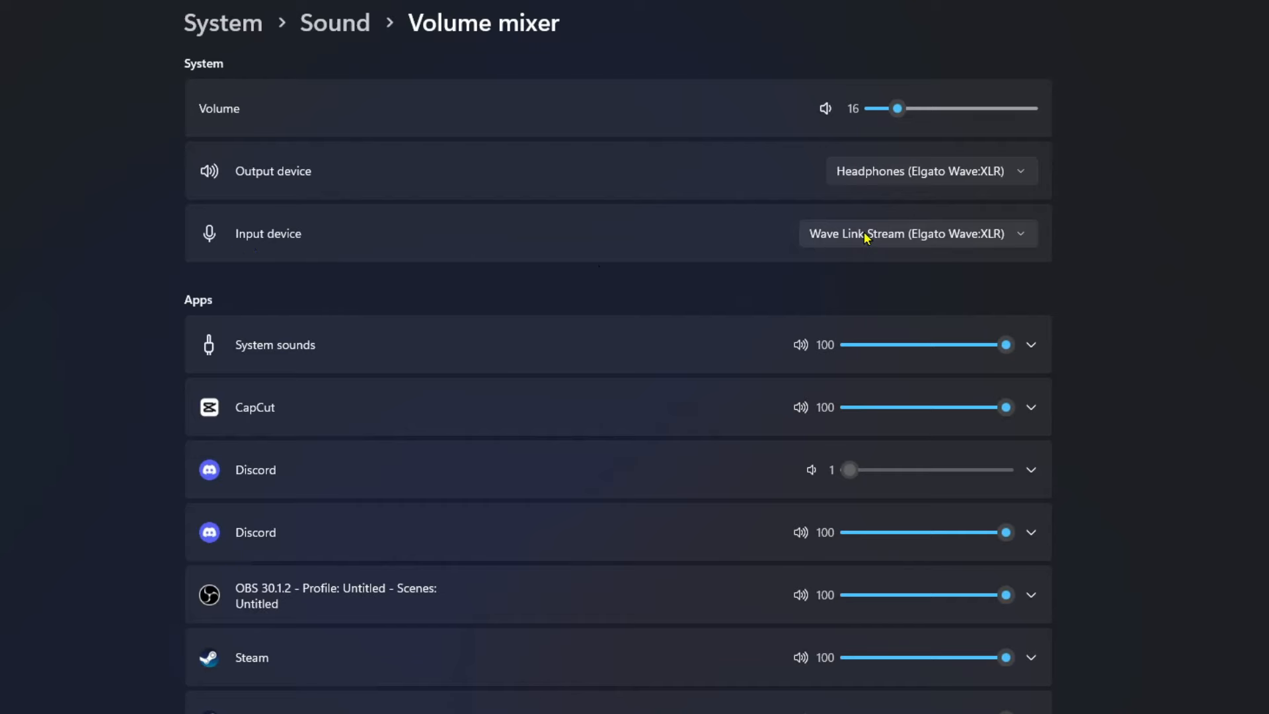
{"action": "left_click", "coordinate": [918, 232]}
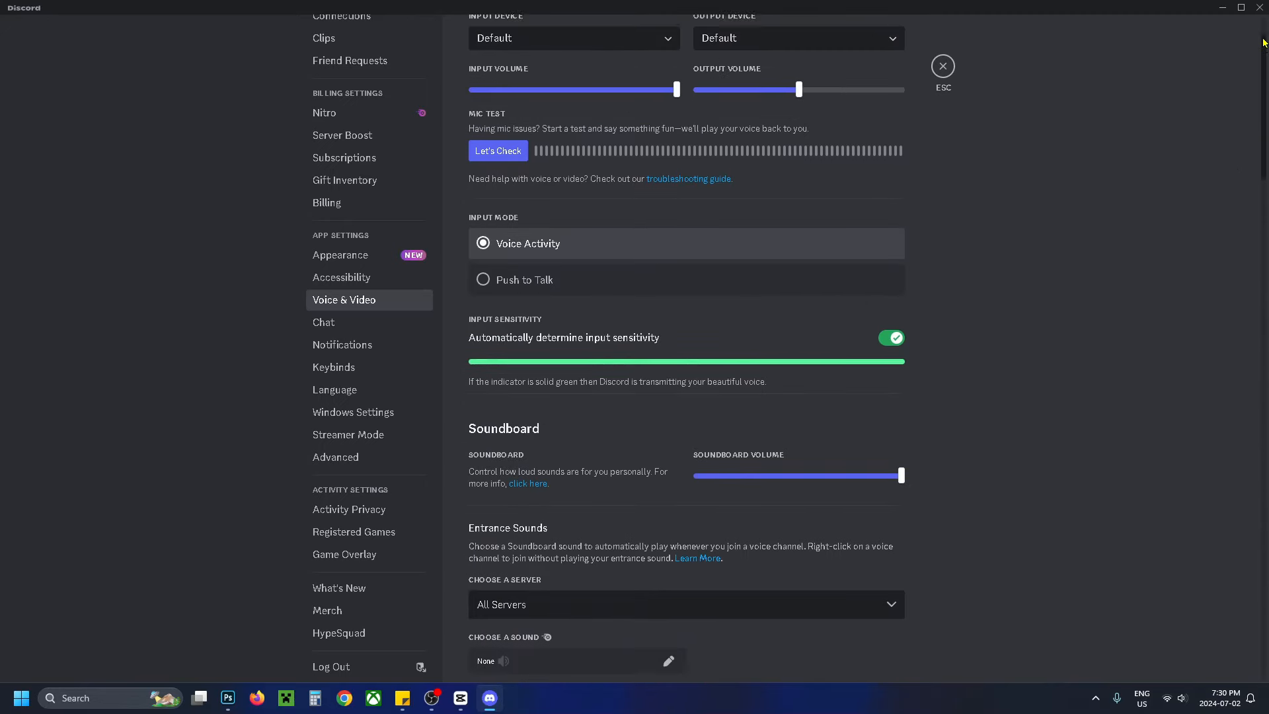
Run a Let's Check mic test with voice playback, stop it, and continue to the debugging options
{"action": "left_click", "coordinate": [497, 151]}
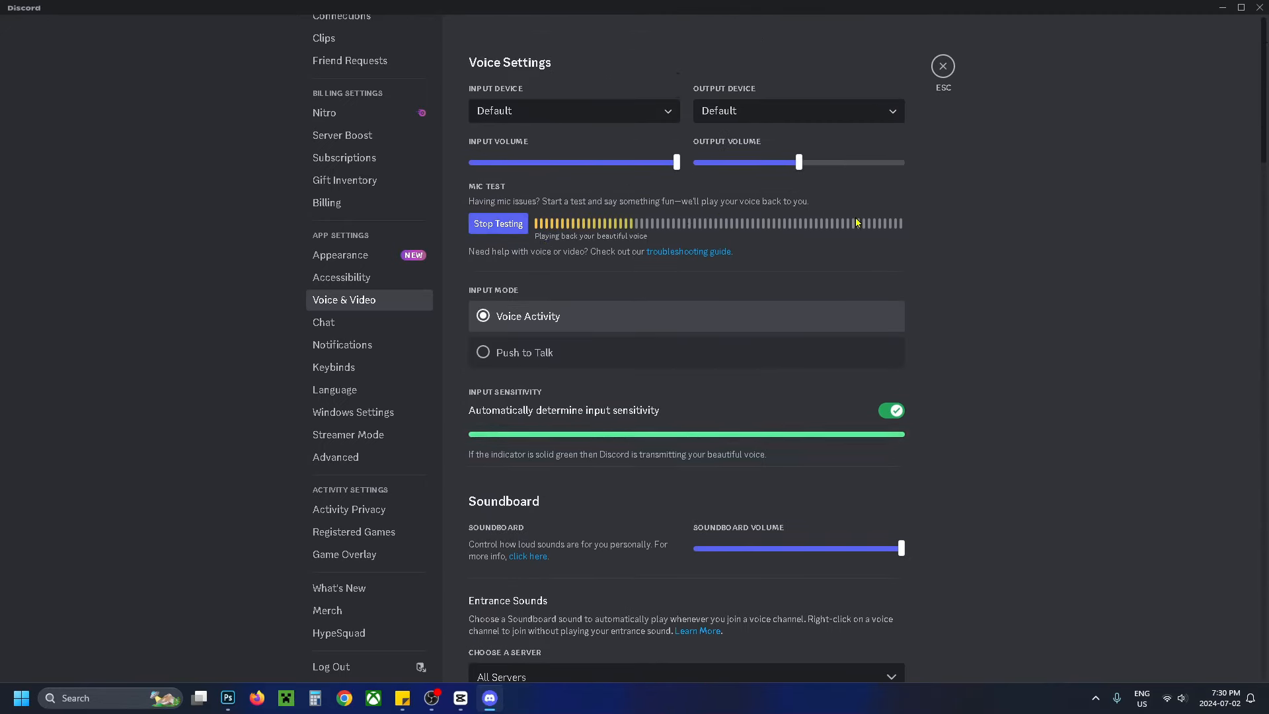
{"action": "left_click", "coordinate": [336, 456]}
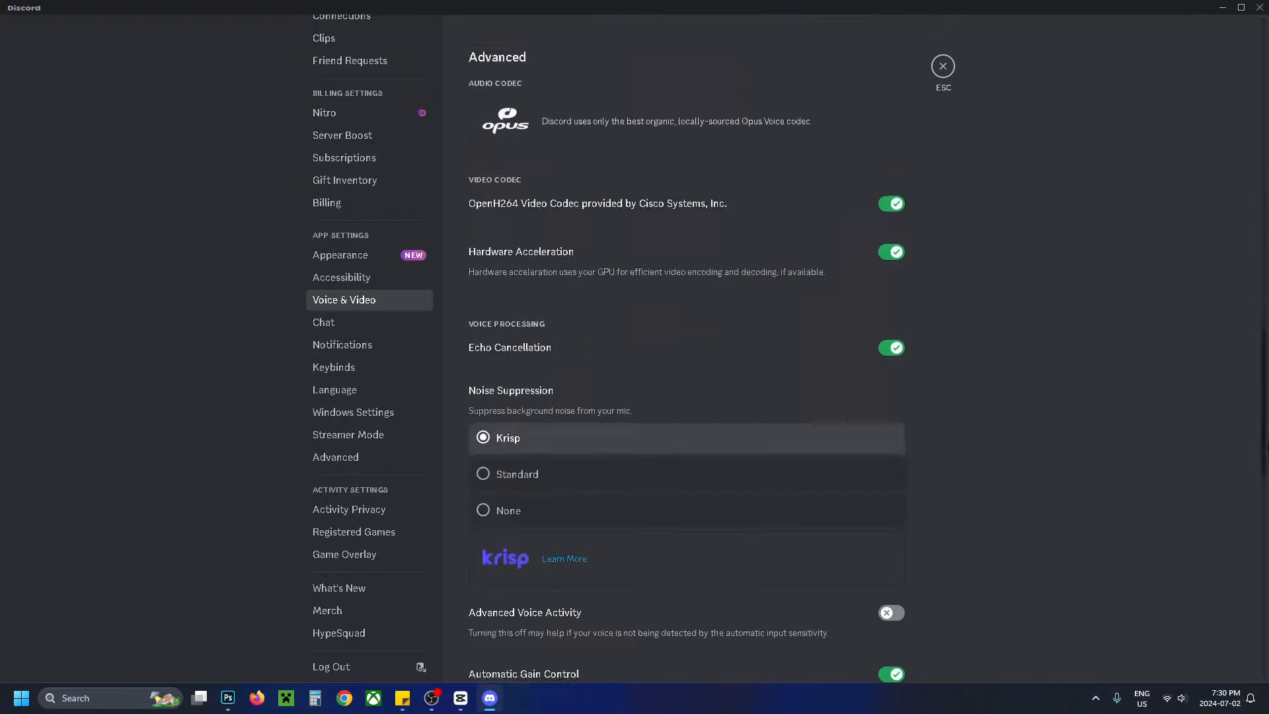
{"action": "scroll", "scroll_direction": "down", "scroll_amount": 3}
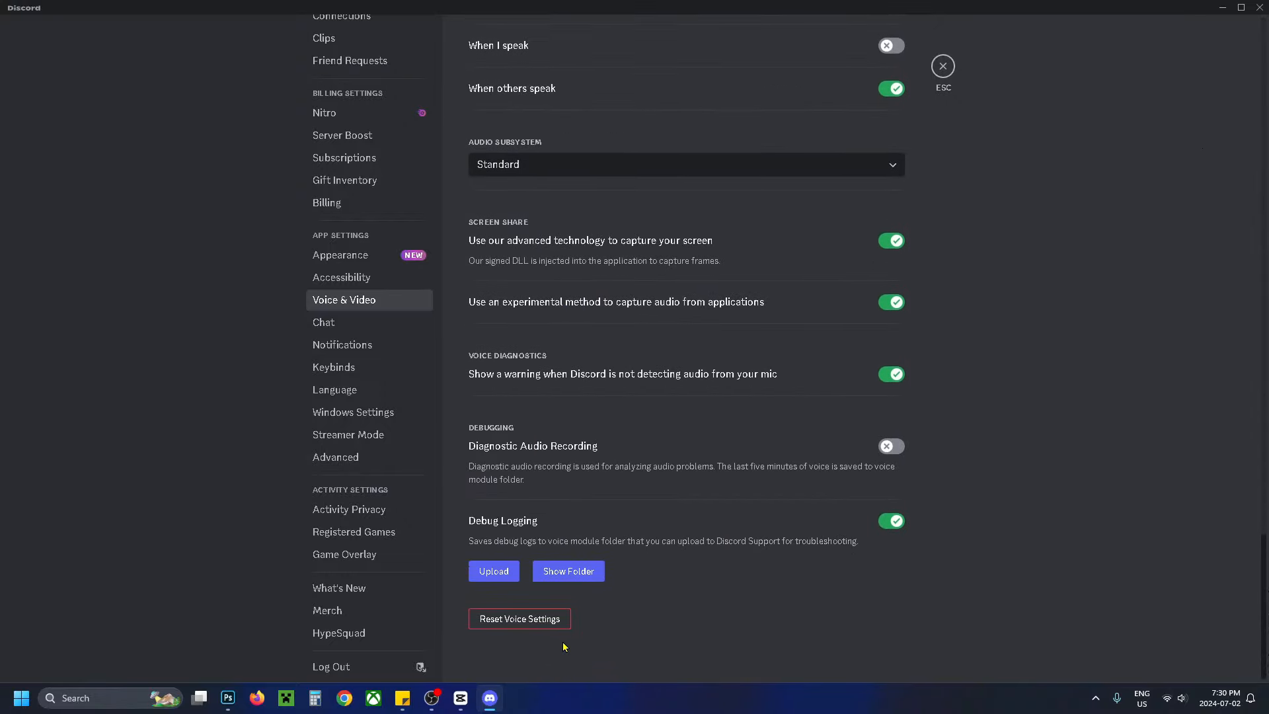